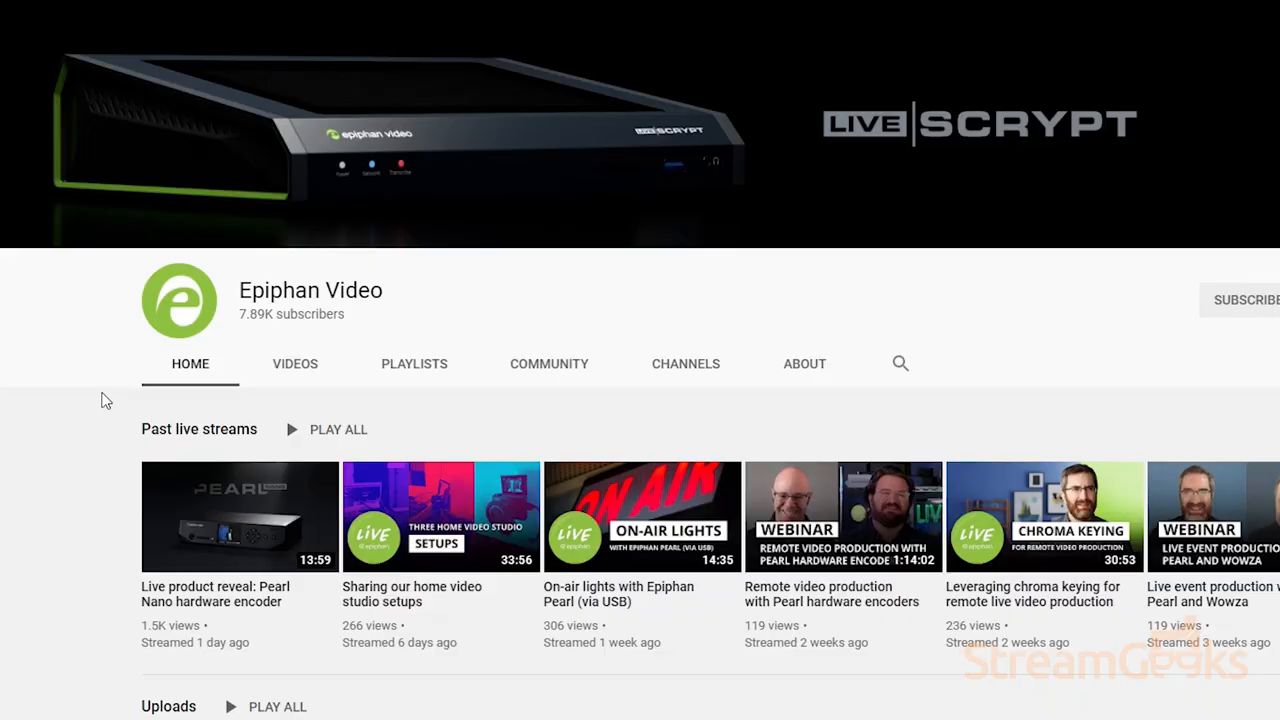
pyautogui.scroll(-3)
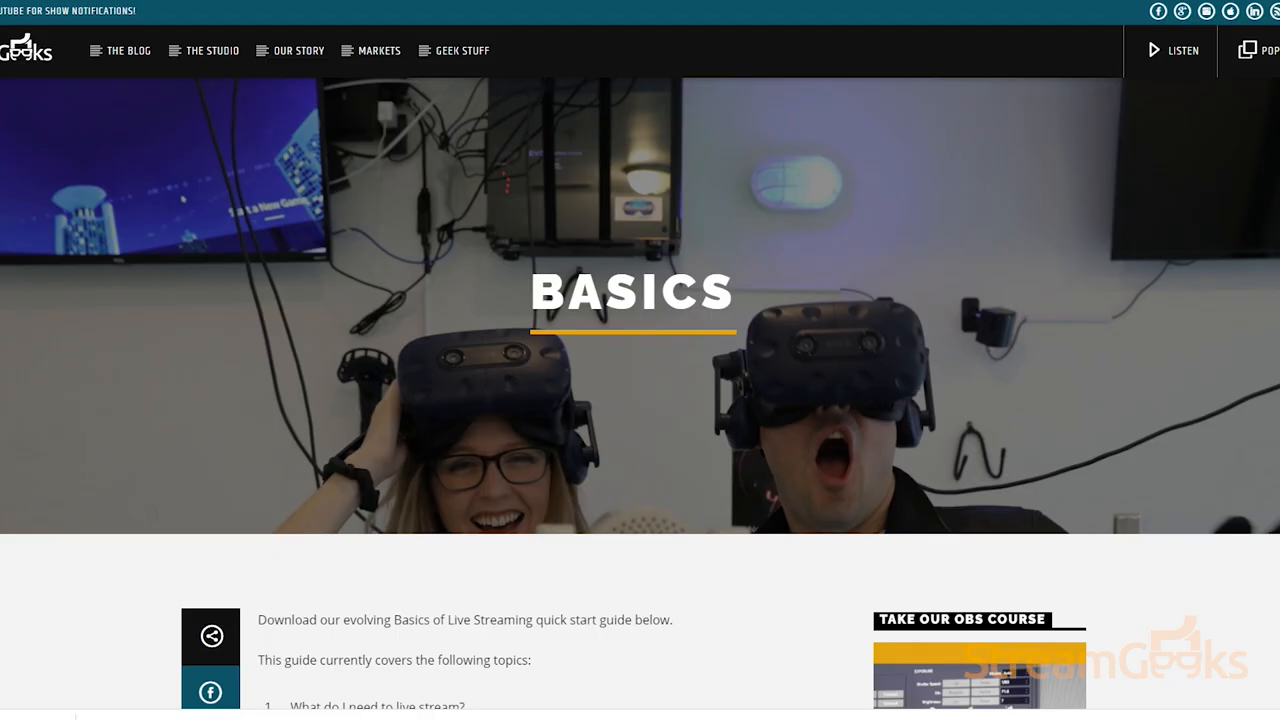
pyautogui.scroll(-3)
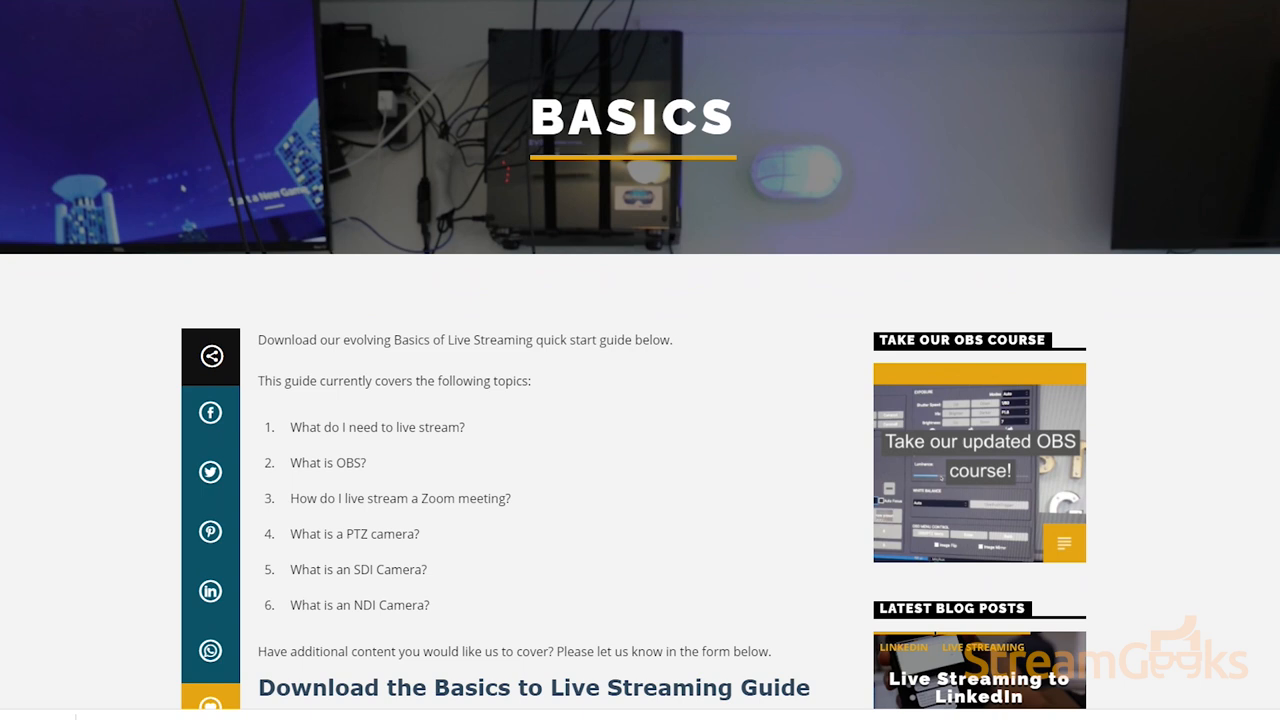